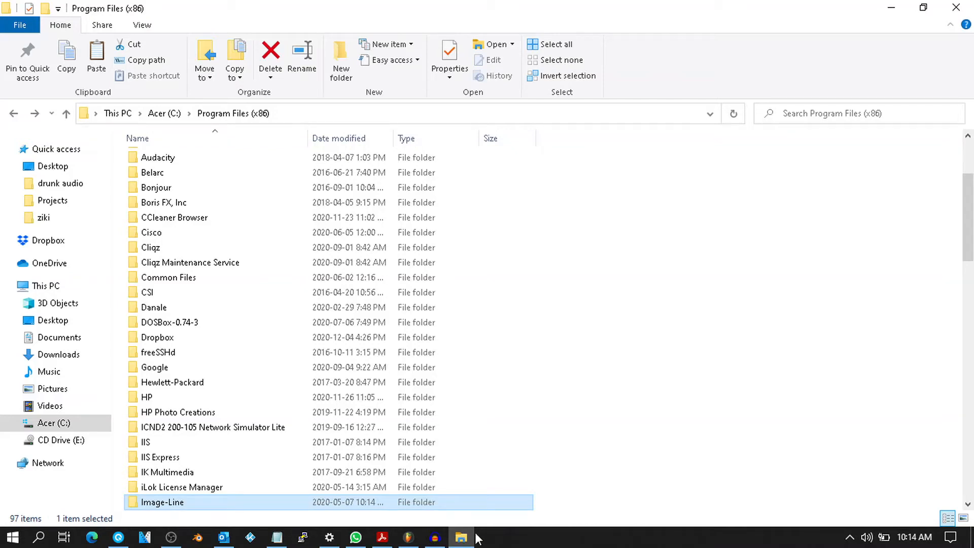
{"action": "mouse_move", "coordinate": [445, 397]}
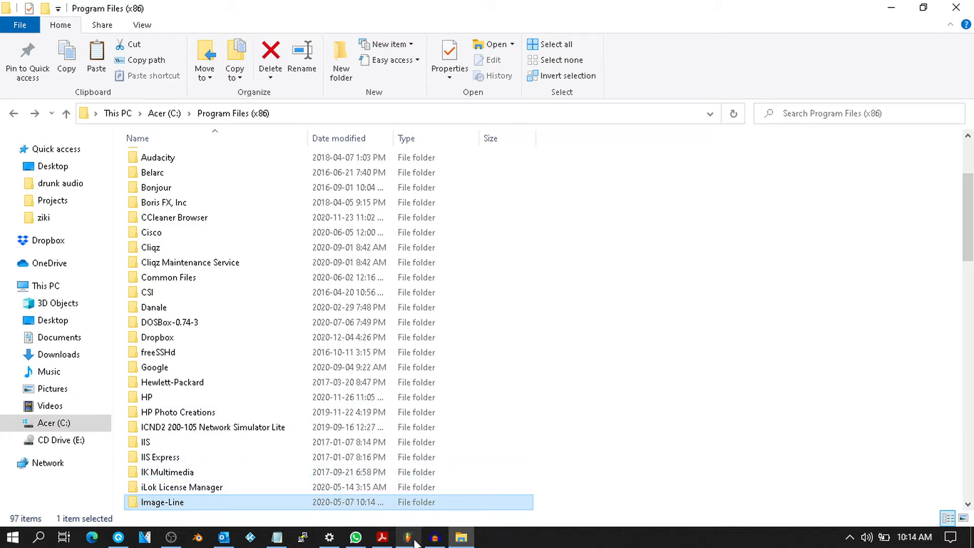
{"action": "mouse_move", "coordinate": [409, 537]}
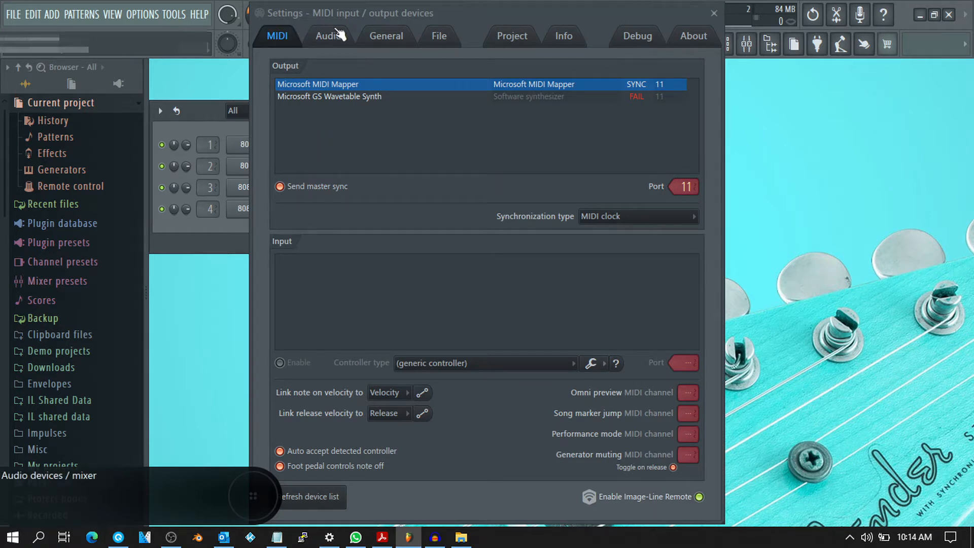
{"action": "mouse_move", "coordinate": [897, 510]}
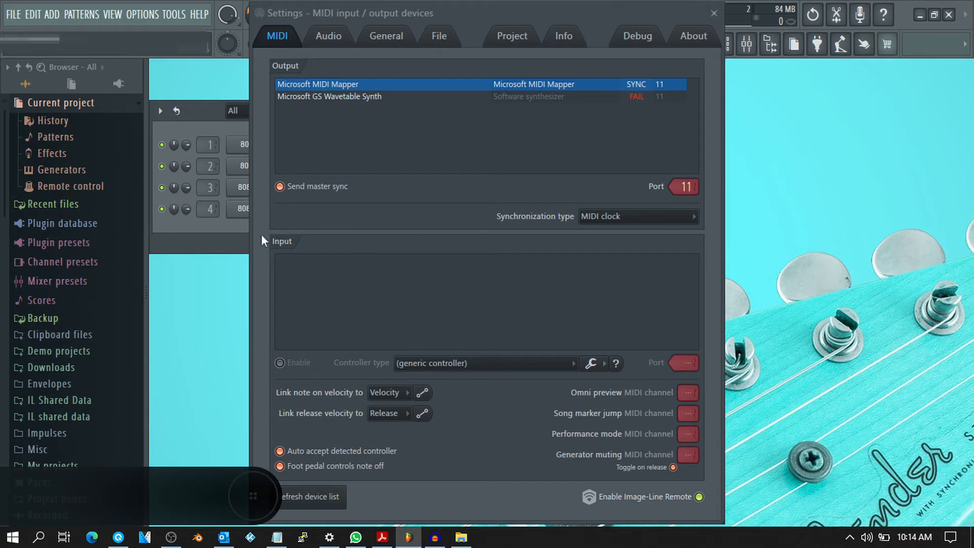
{"action": "mouse_move", "coordinate": [161, 246]}
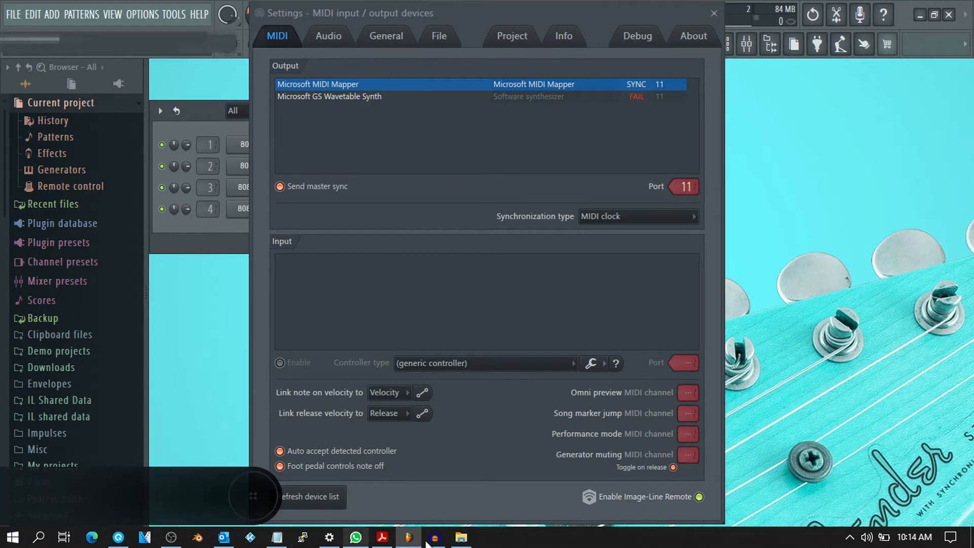
Step: Minimise FL Studio to bring File Explorer showing Program Files (x86) back in front
{"action": "left_click", "coordinate": [462, 537]}
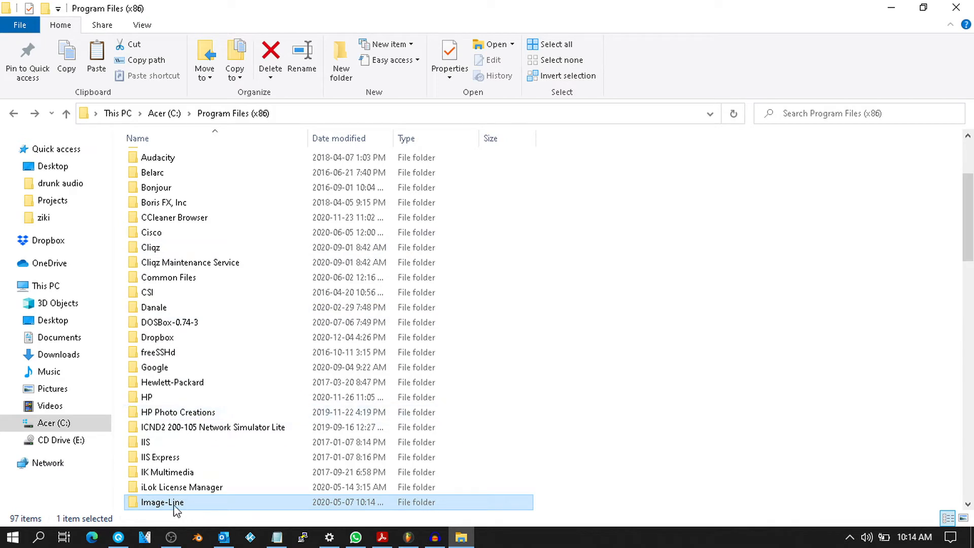
Step: Navigate Image-Line > FL Studio 20 > Tools > Diagnostics and launch fldiagnostic.exe
{"action": "double_click", "coordinate": [163, 502]}
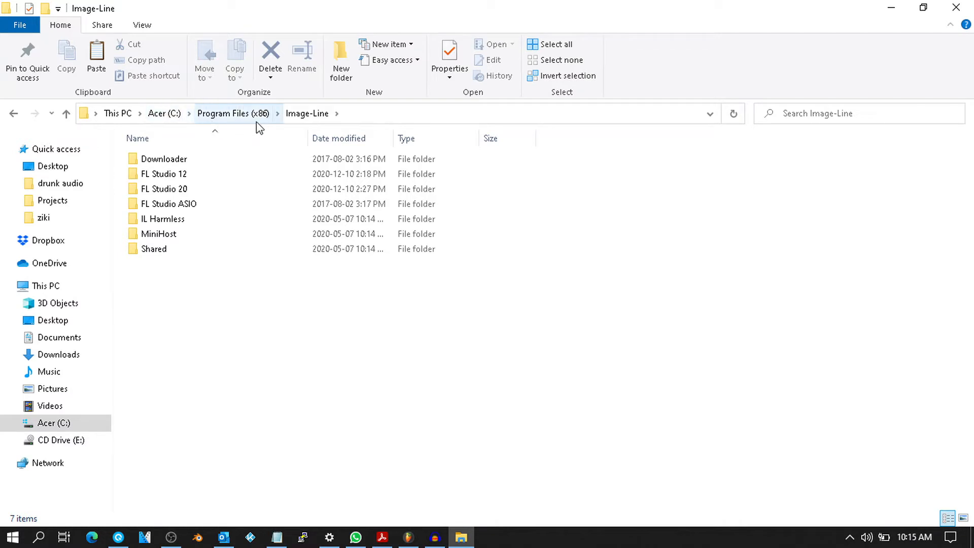
{"action": "mouse_move", "coordinate": [288, 135]}
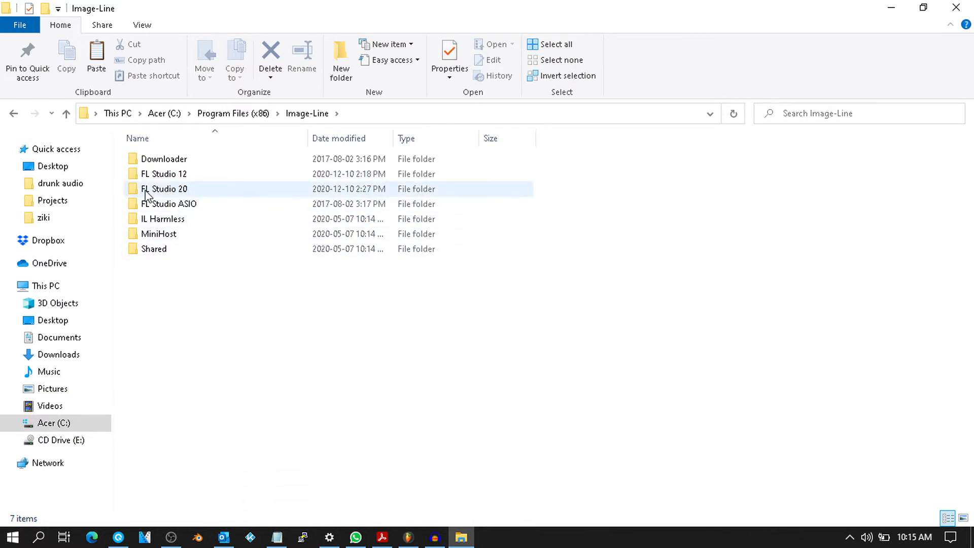
{"action": "double_click", "coordinate": [166, 189]}
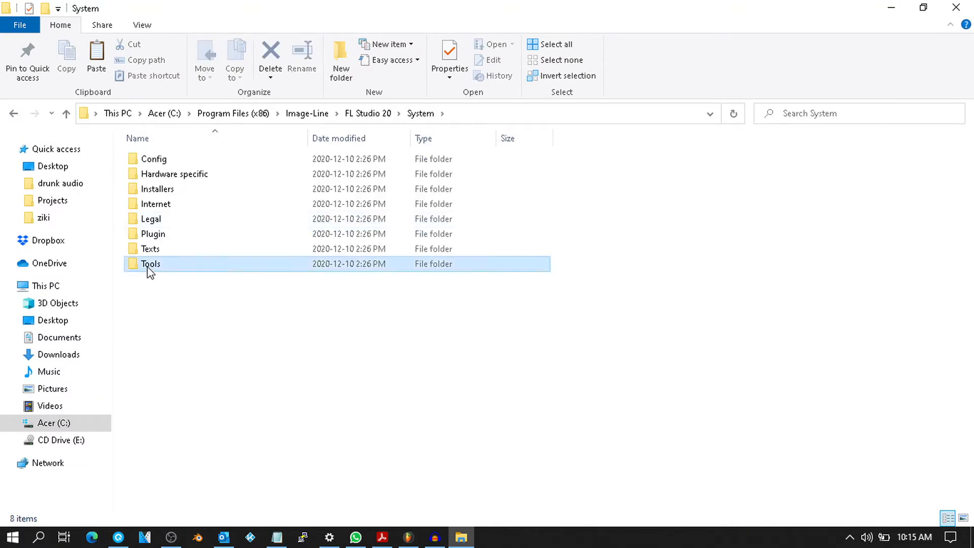
{"action": "double_click", "coordinate": [150, 263]}
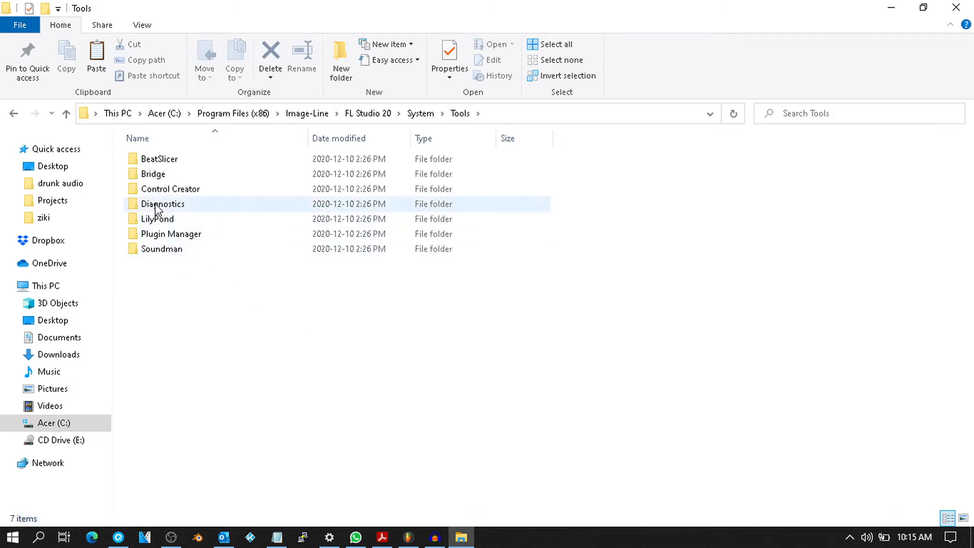
{"action": "double_click", "coordinate": [164, 204]}
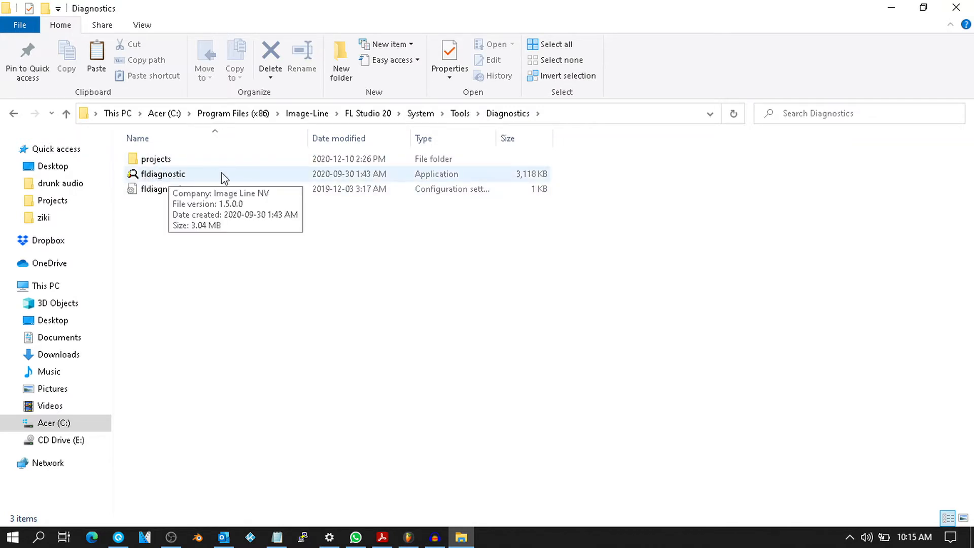
{"action": "left_click", "coordinate": [163, 174]}
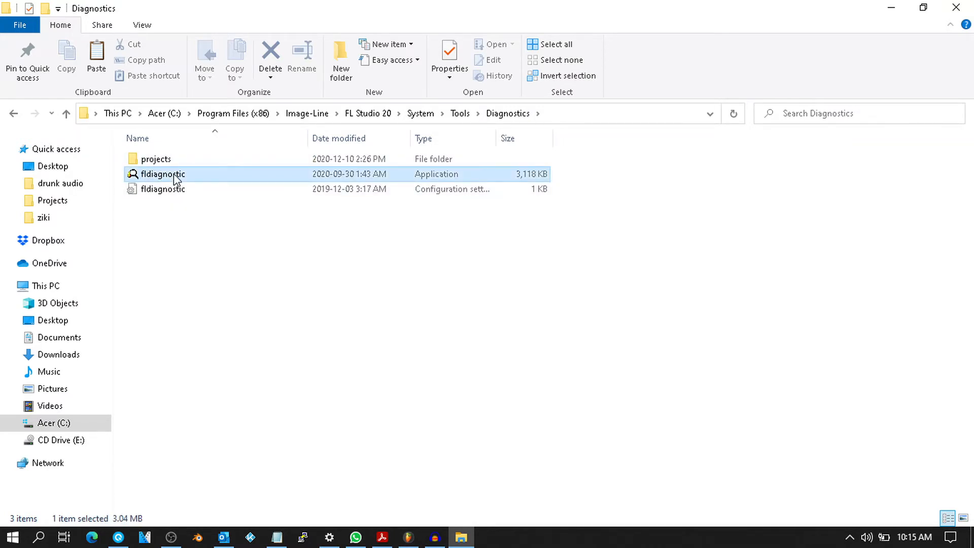
{"action": "double_click", "coordinate": [163, 175]}
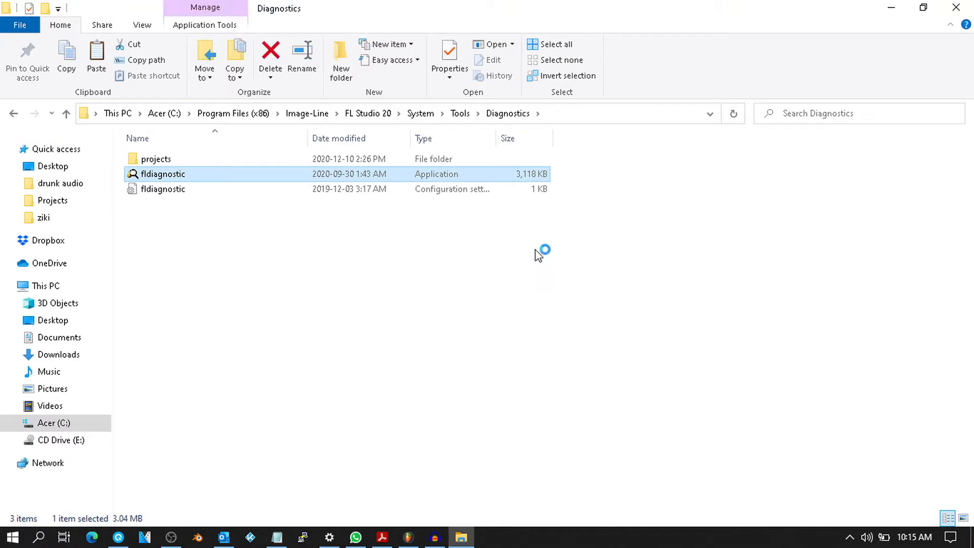
Step: Let the Diagnostic Report finish its checks and select 'Reset FL Studio settings'
{"action": "double_click", "coordinate": [163, 174]}
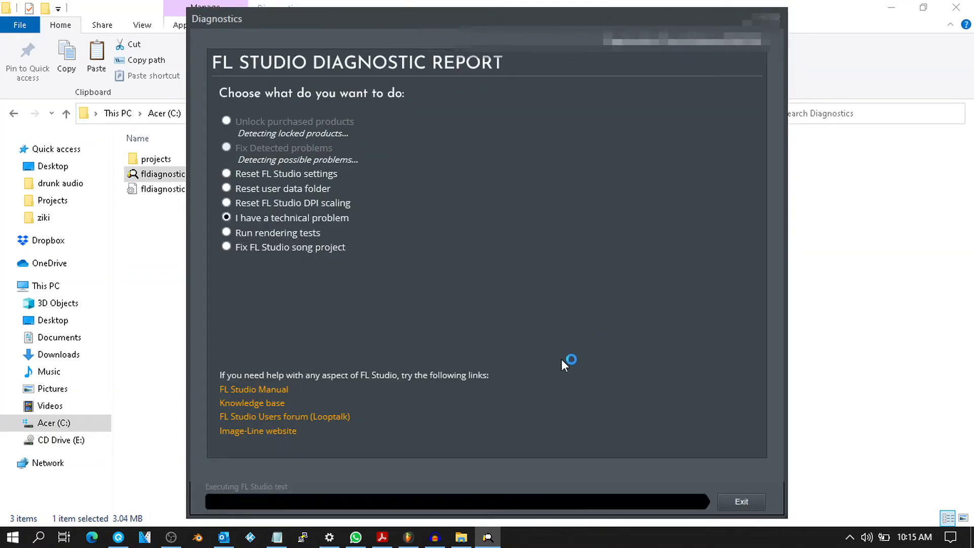
{"action": "mouse_move", "coordinate": [335, 111]}
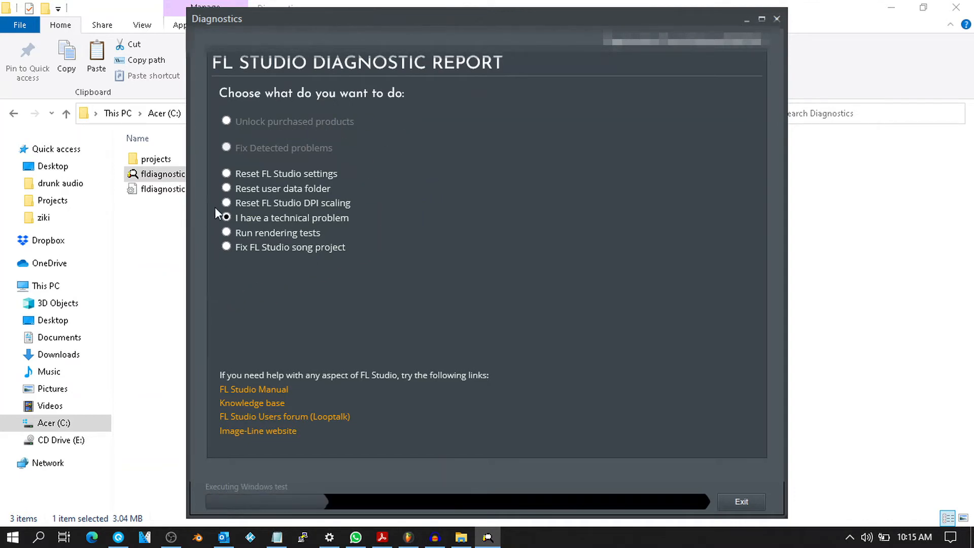
{"action": "left_click", "coordinate": [227, 218]}
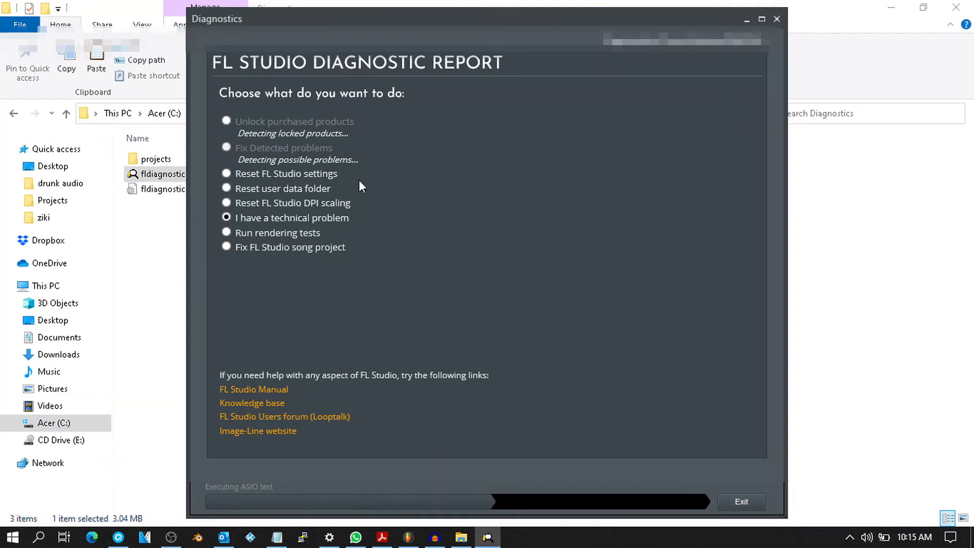
{"action": "mouse_move", "coordinate": [259, 178]}
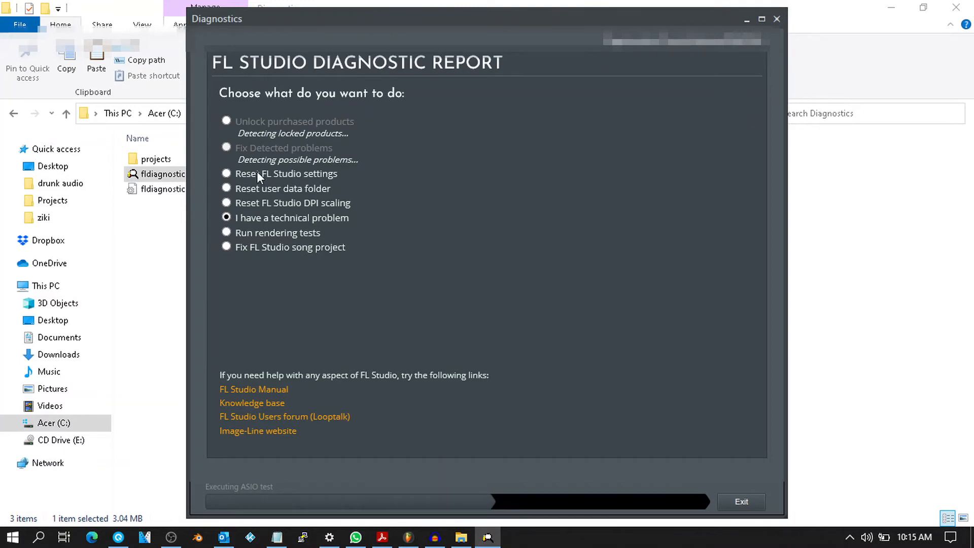
{"action": "mouse_move", "coordinate": [227, 176]}
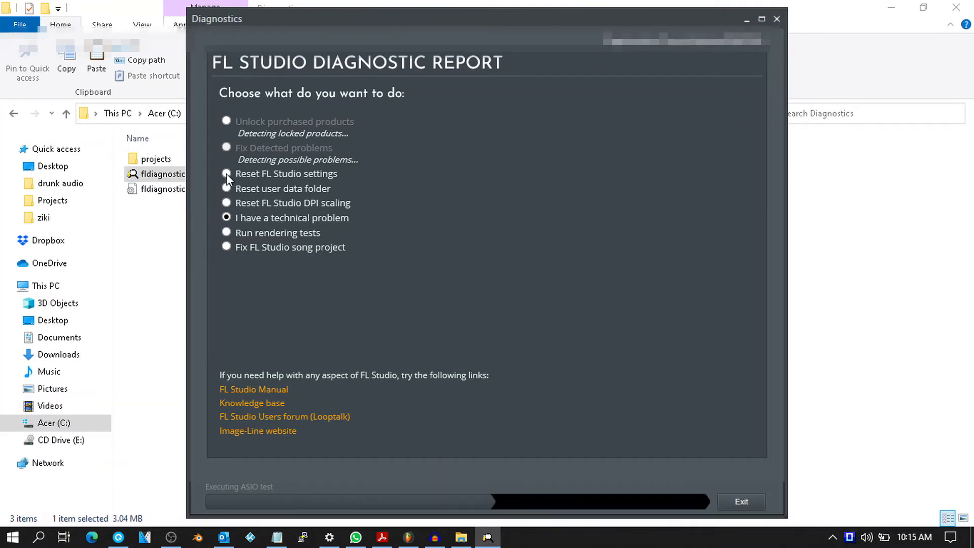
{"action": "left_click", "coordinate": [226, 174]}
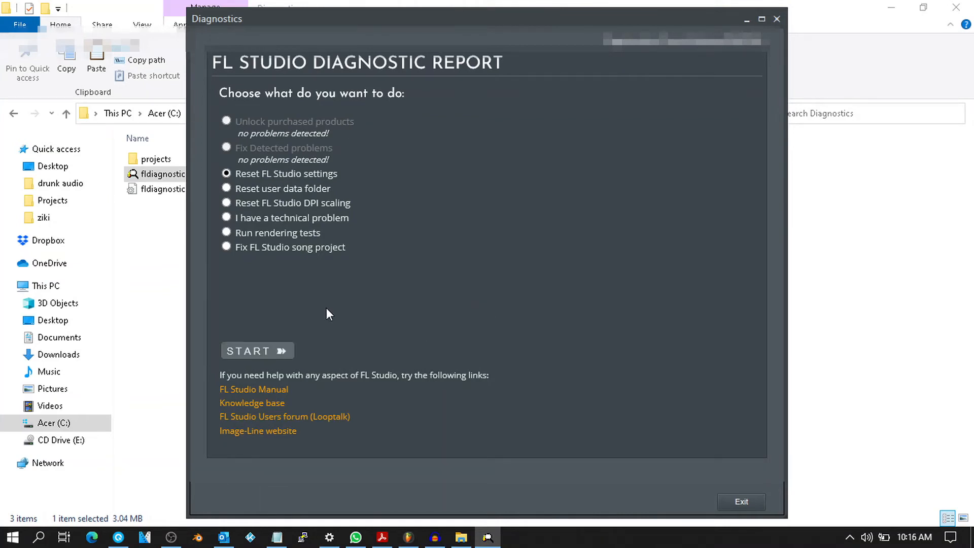
Step: Start the reset, confirm it, dismiss the completion message and exit the diagnostic tool
{"action": "left_click", "coordinate": [257, 351]}
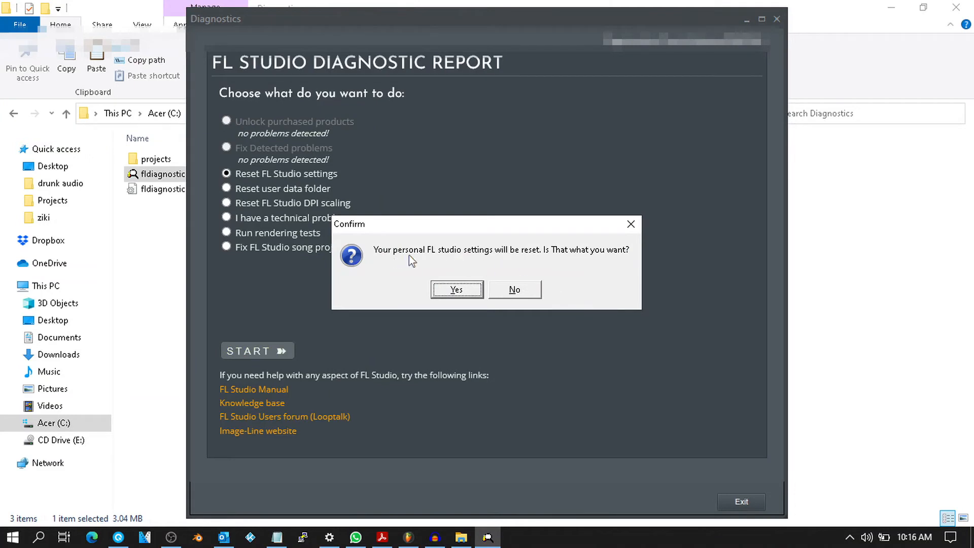
{"action": "mouse_move", "coordinate": [550, 261]}
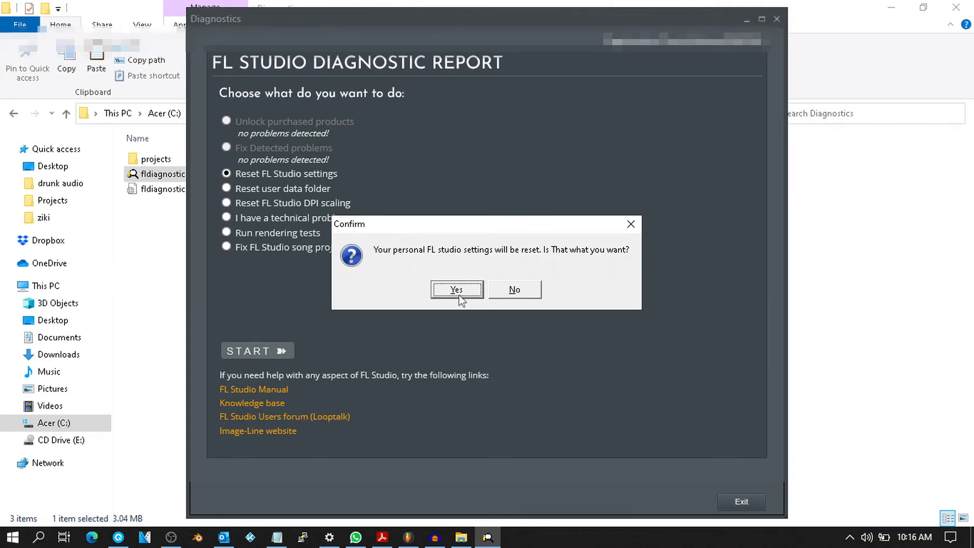
{"action": "left_click", "coordinate": [456, 290]}
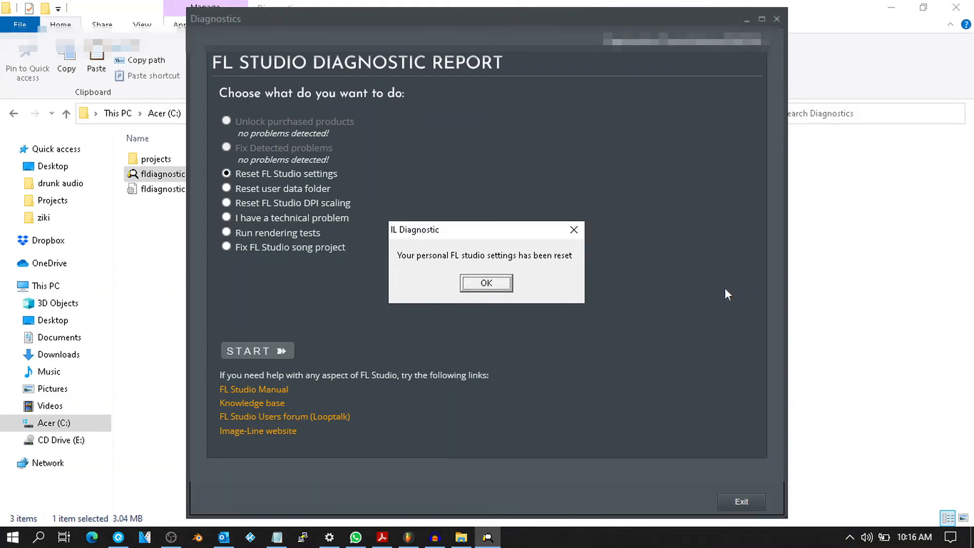
{"action": "left_click", "coordinate": [487, 283]}
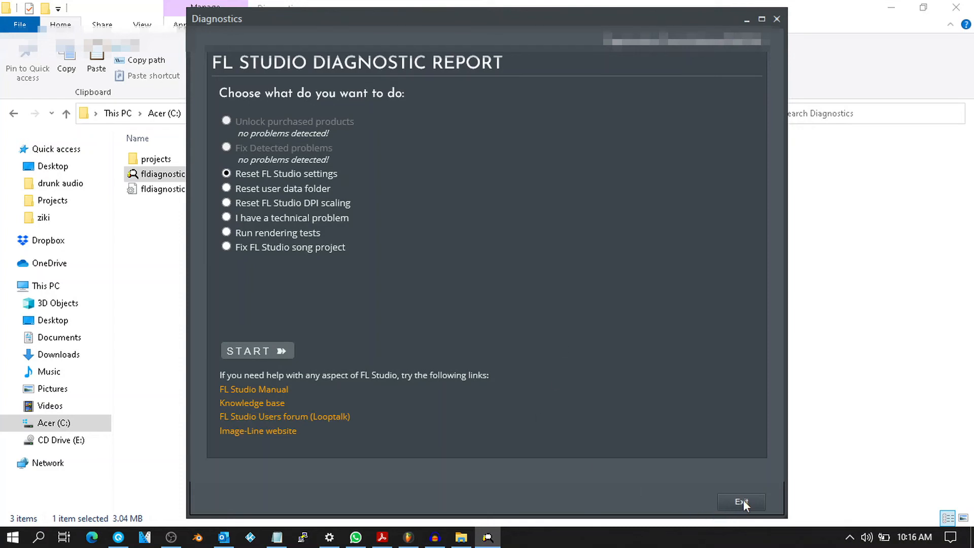
{"action": "left_click", "coordinate": [741, 502]}
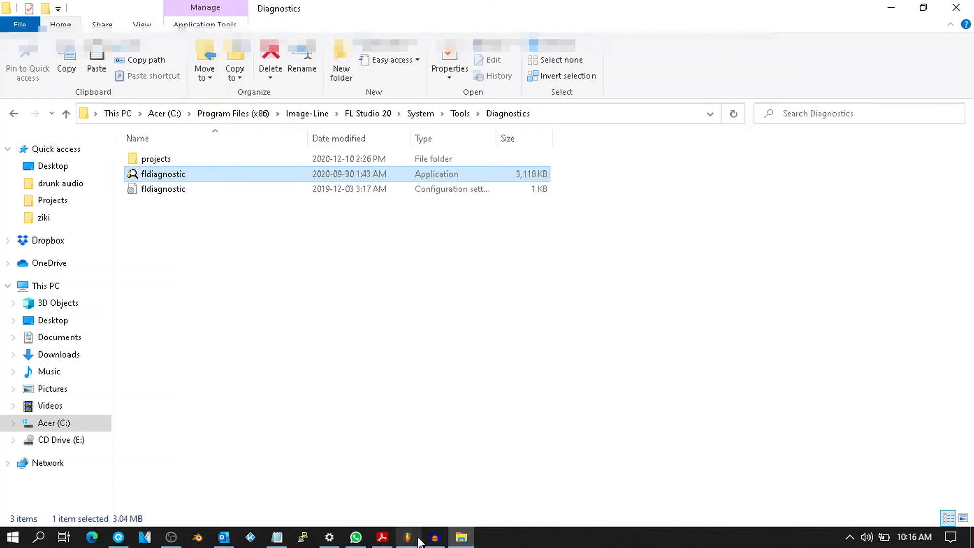
Step: Restore FL Studio and close the old MIDI settings window to reveal the default demo song
{"action": "left_click", "coordinate": [409, 537]}
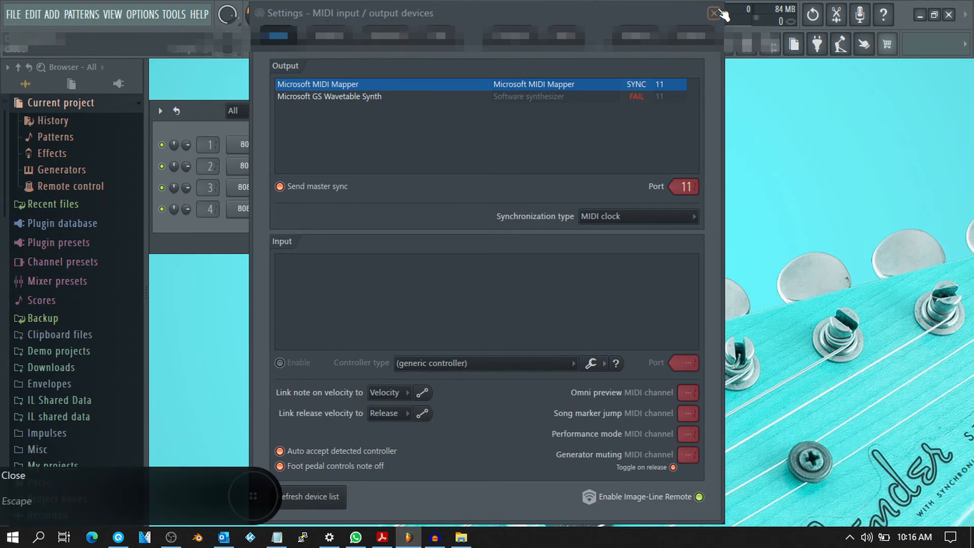
{"action": "left_click", "coordinate": [715, 12]}
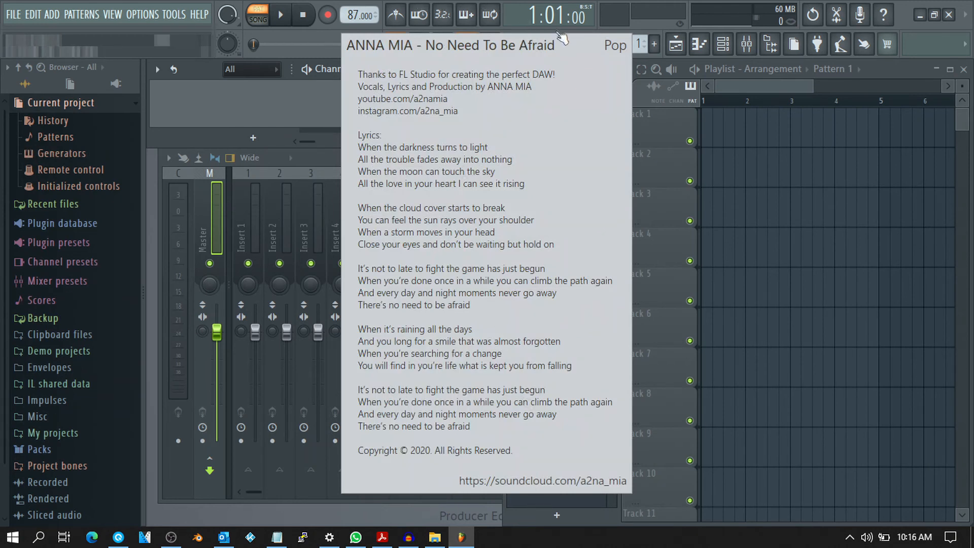
{"action": "mouse_move", "coordinate": [556, 84]}
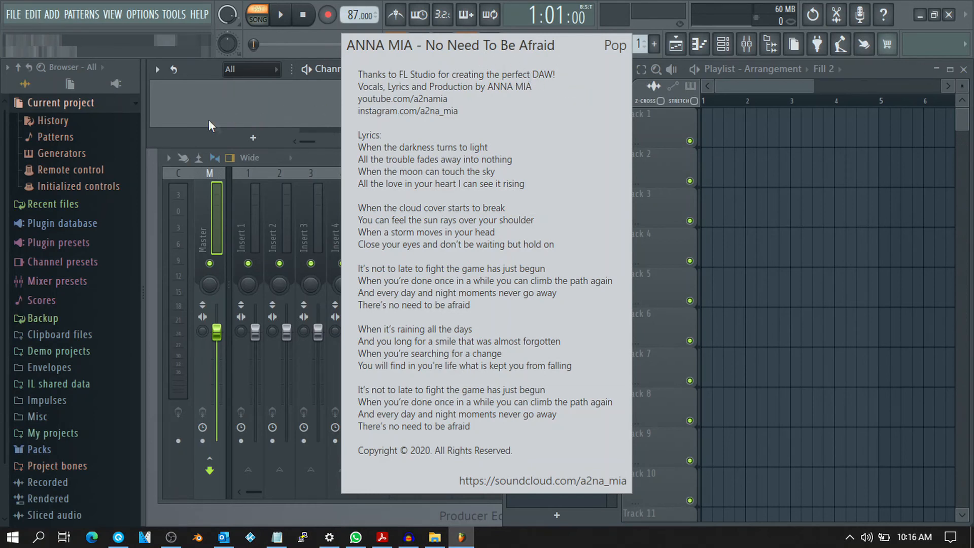
{"action": "mouse_move", "coordinate": [511, 499]}
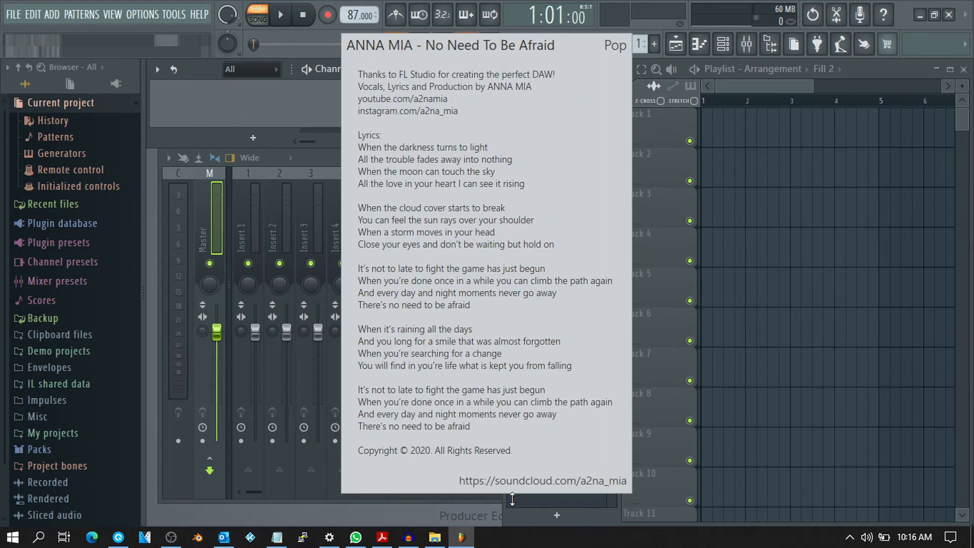